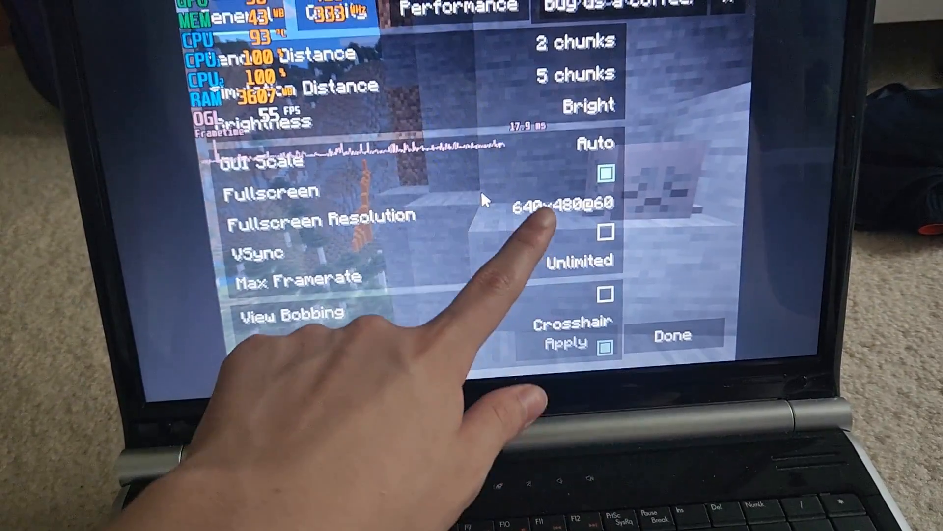
Leave Video Settings and Options to return to the title menu.
left_click(672, 335)
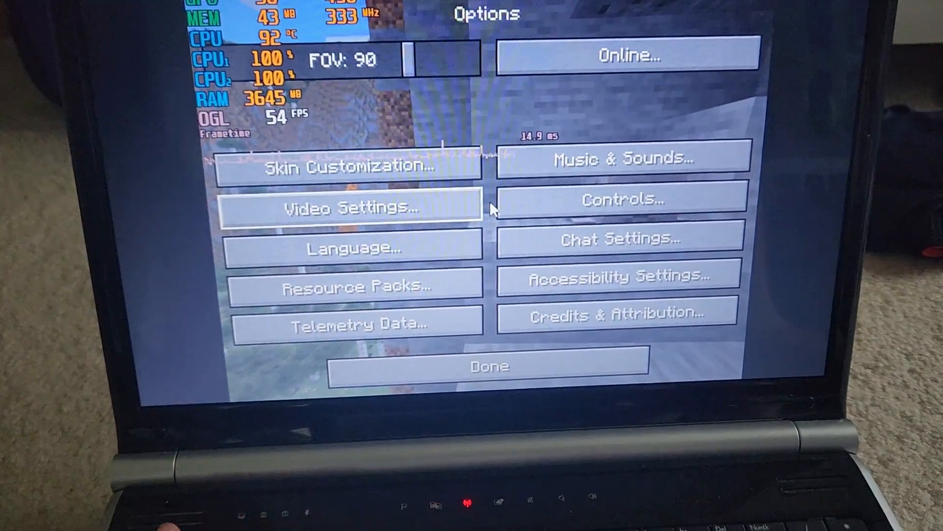
left_click(487, 365)
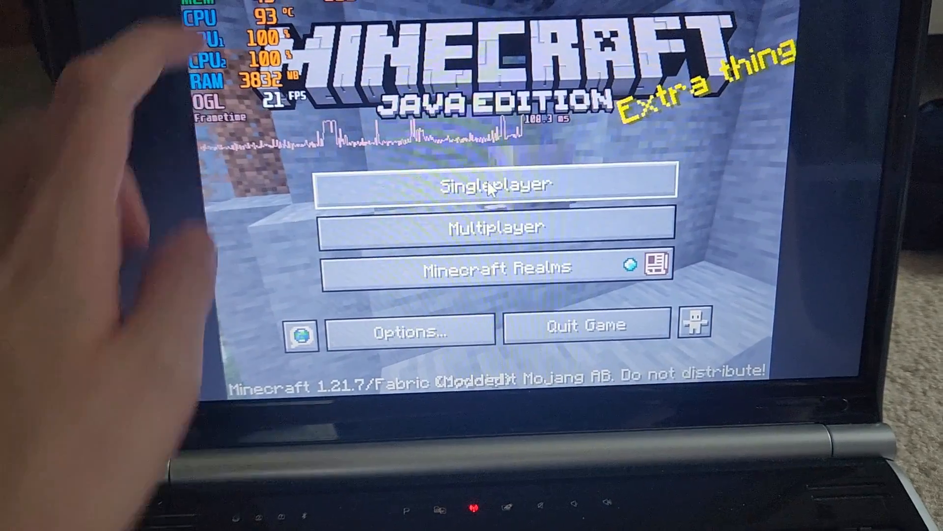
Start creating a new world from the Singleplayer world list.
left_click(495, 184)
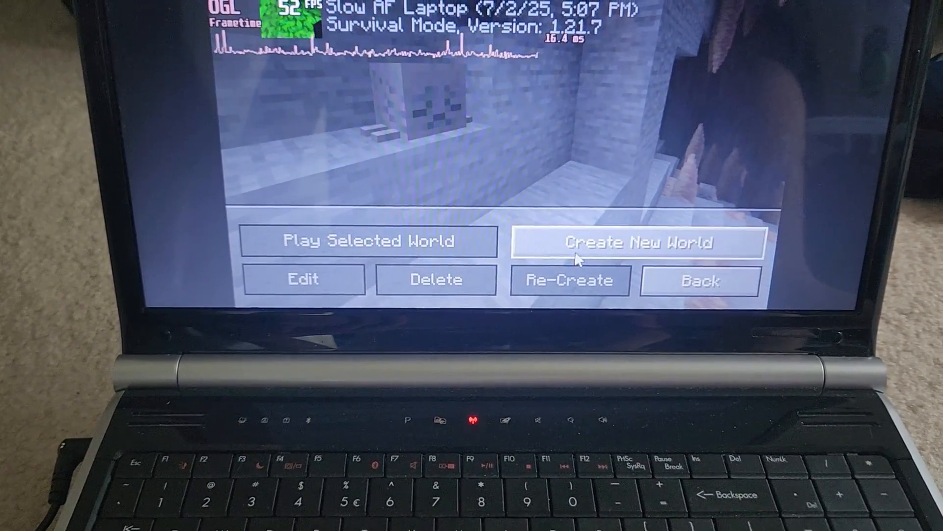
left_click(637, 242)
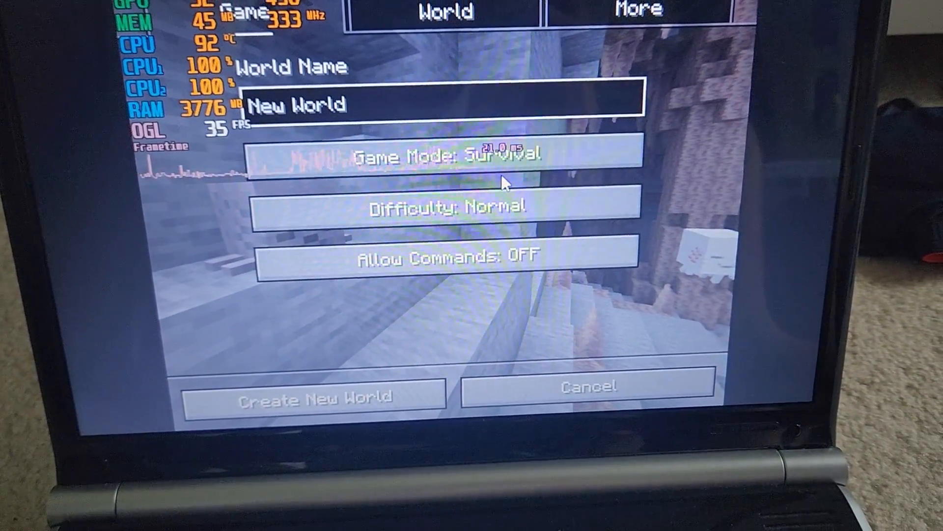
Set the new world to Creative mode and create it, loading into the game.
left_click(445, 156)
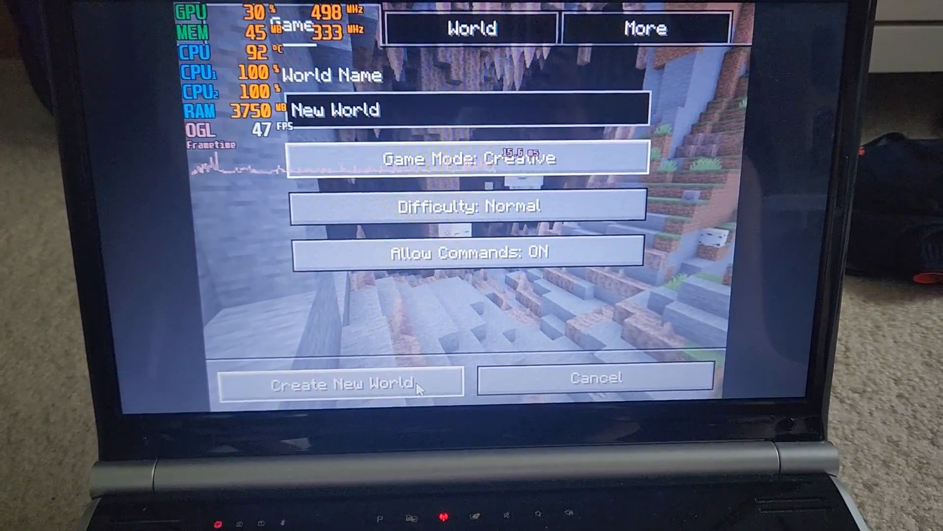
left_click(343, 383)
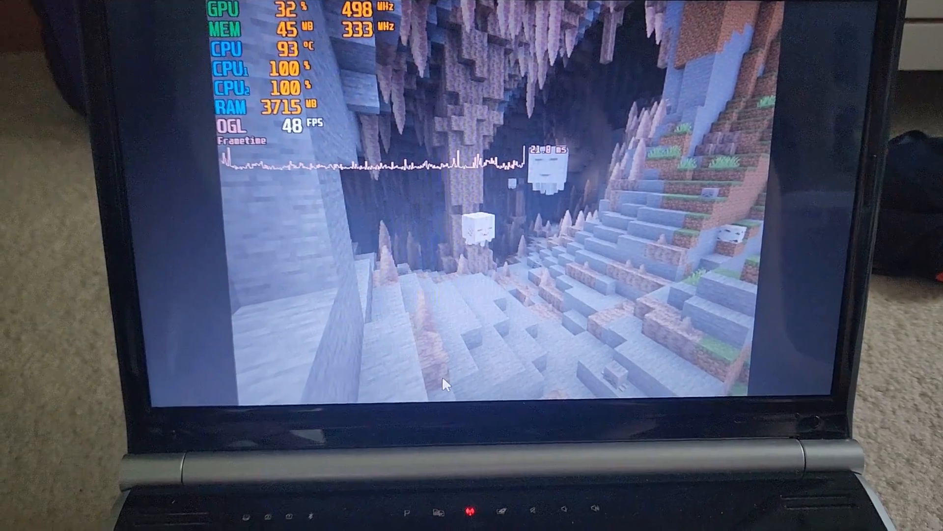